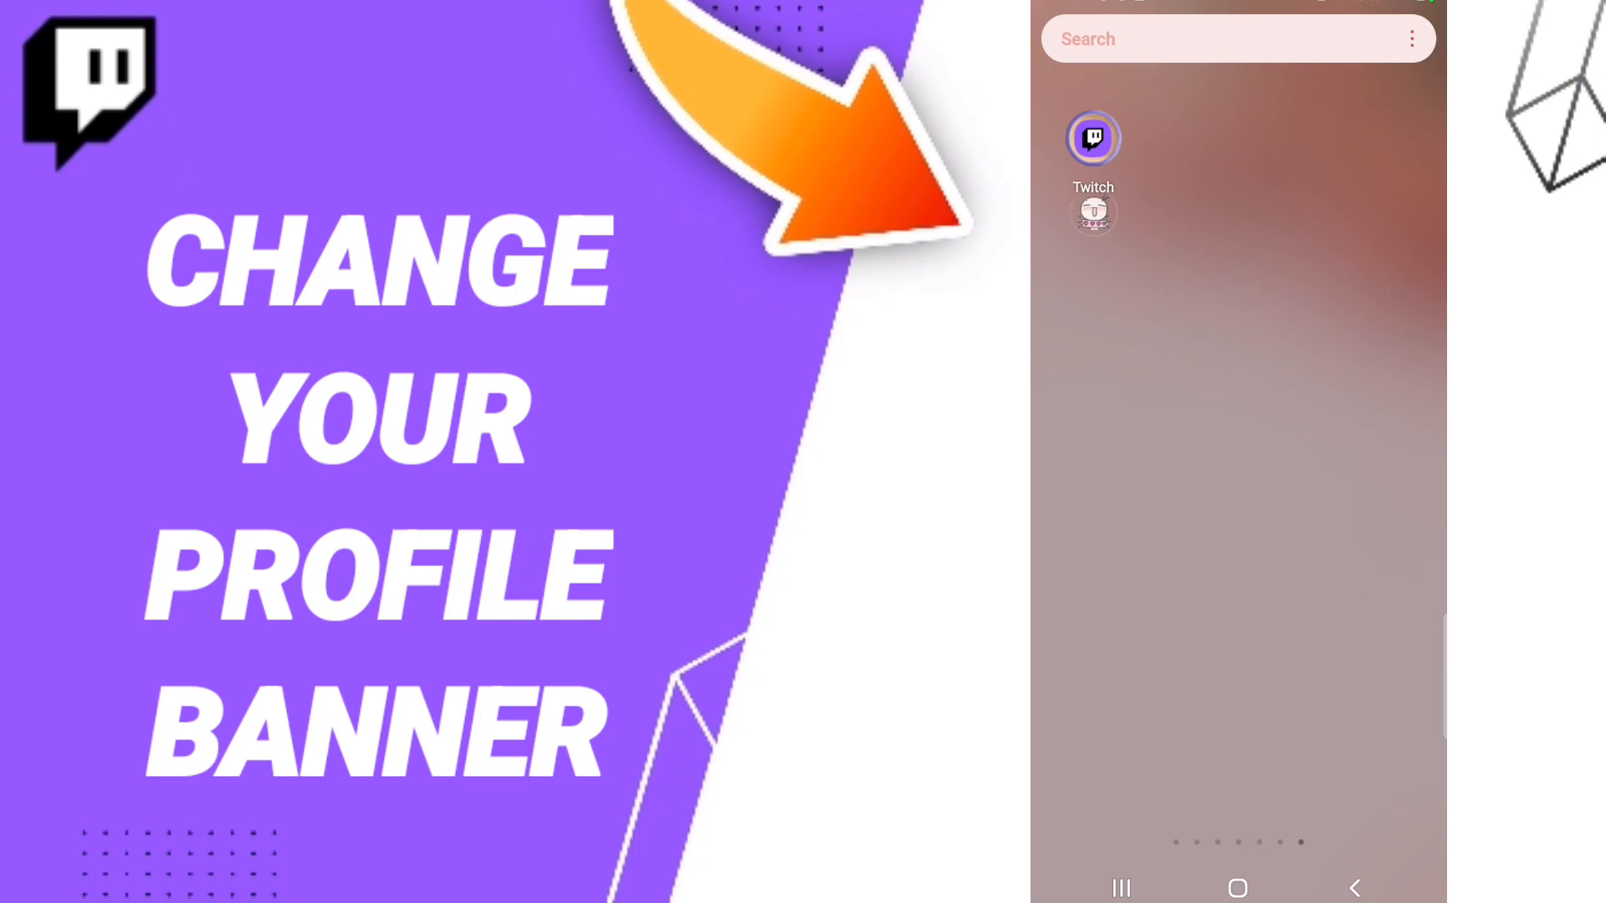
Step: Launch Twitch from the home screen so its Following feed loads
click(1093, 139)
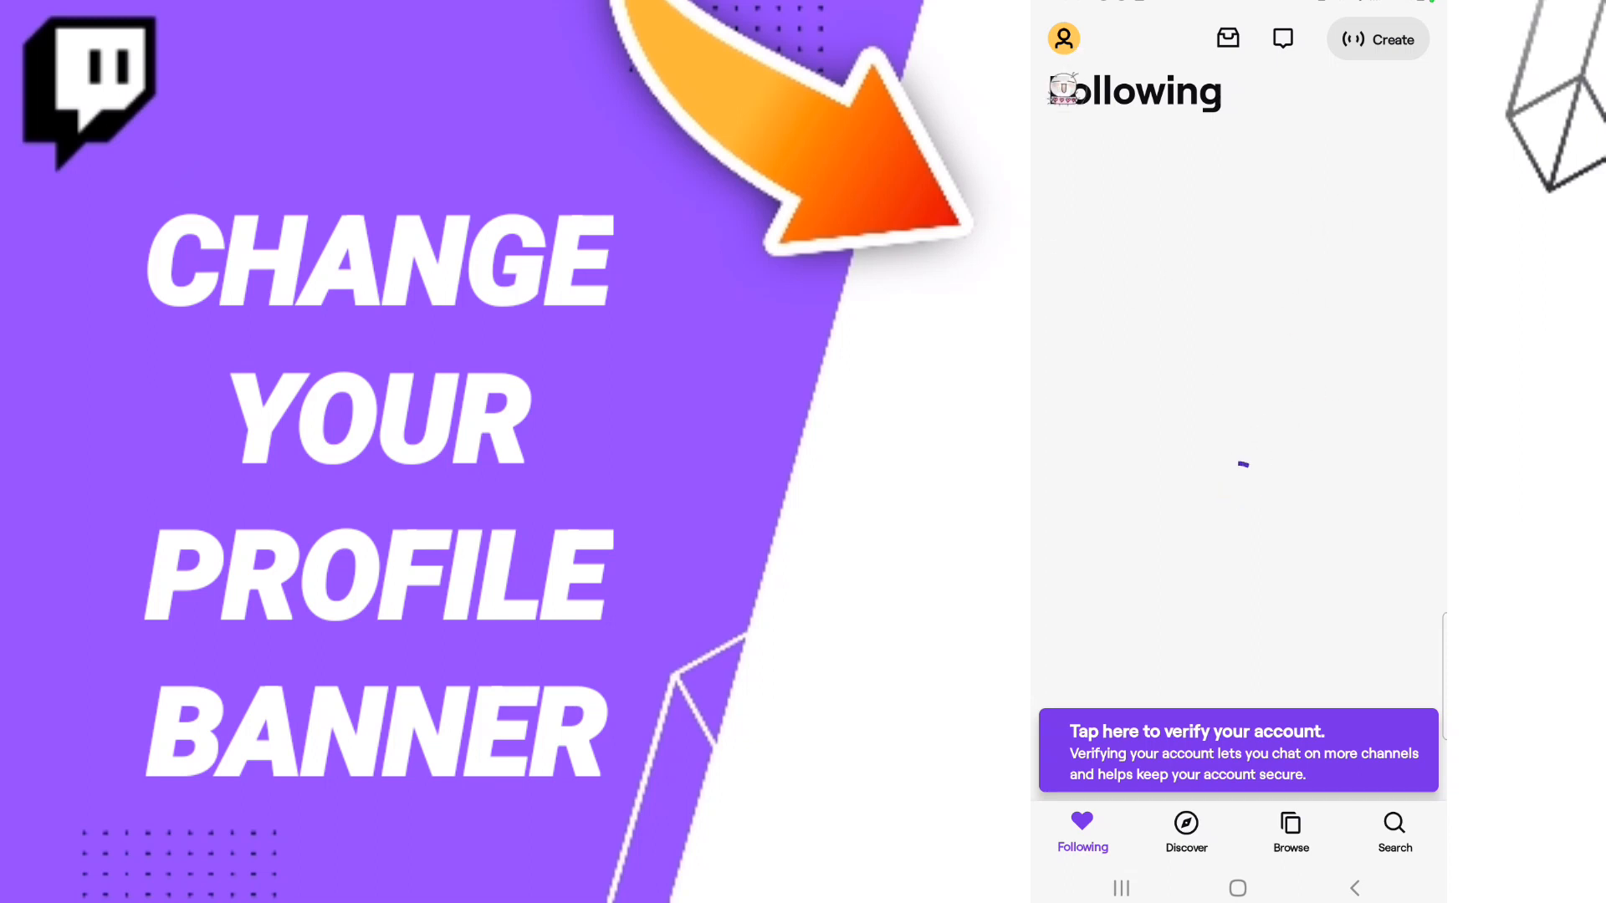
Step: Reach Edit Profile via the profile avatar, Settings and Account, showing picture and banner options
click(1064, 39)
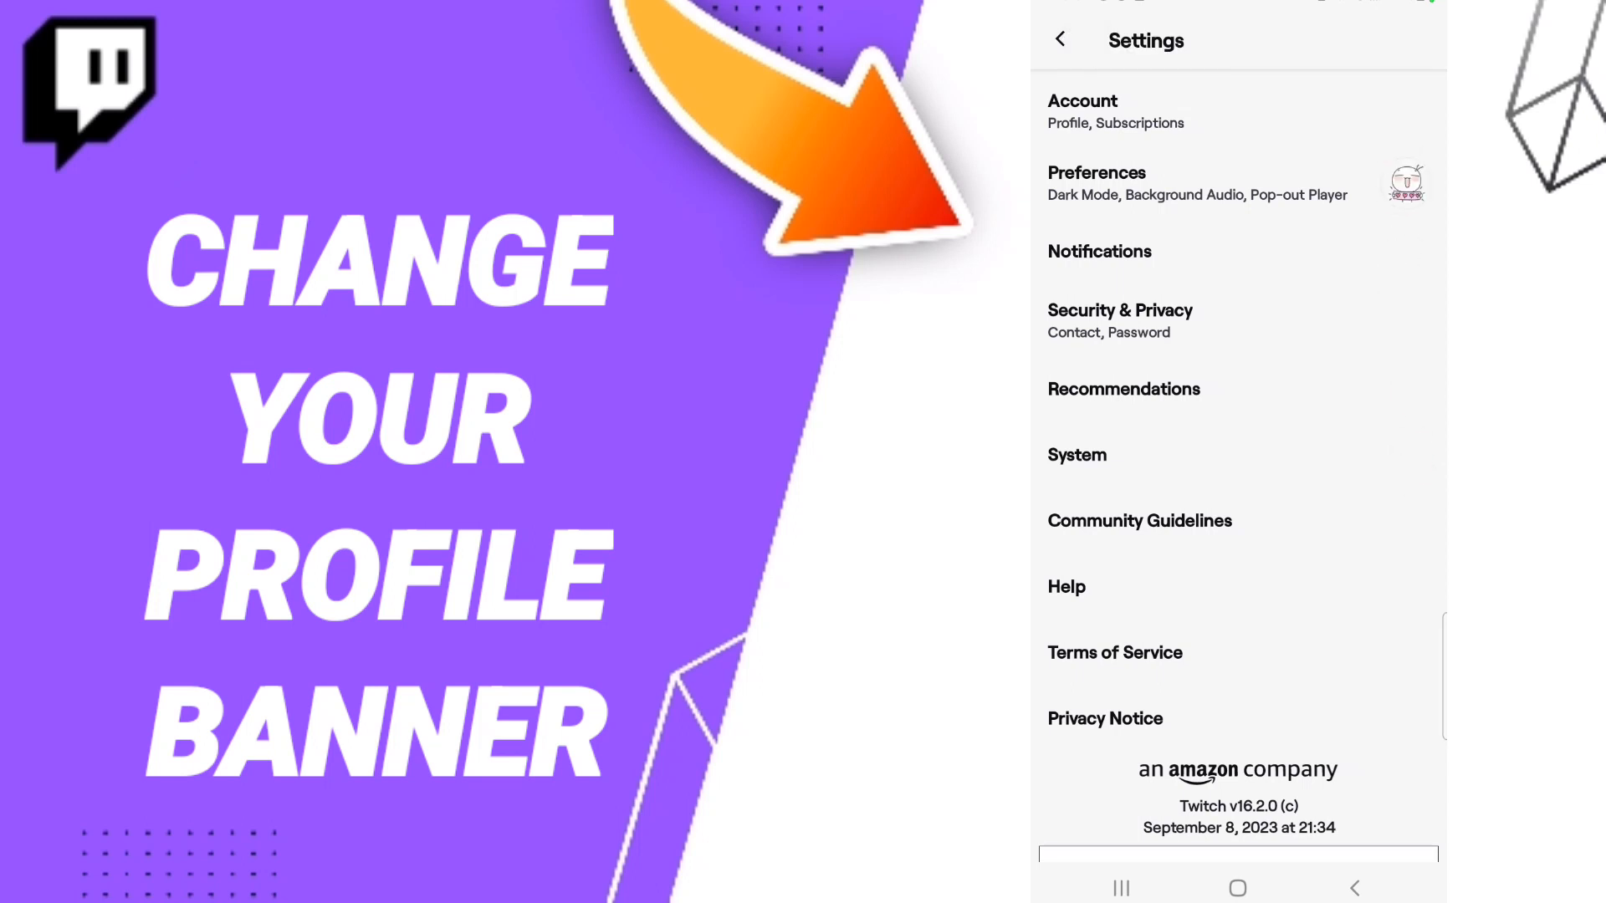
click(1083, 111)
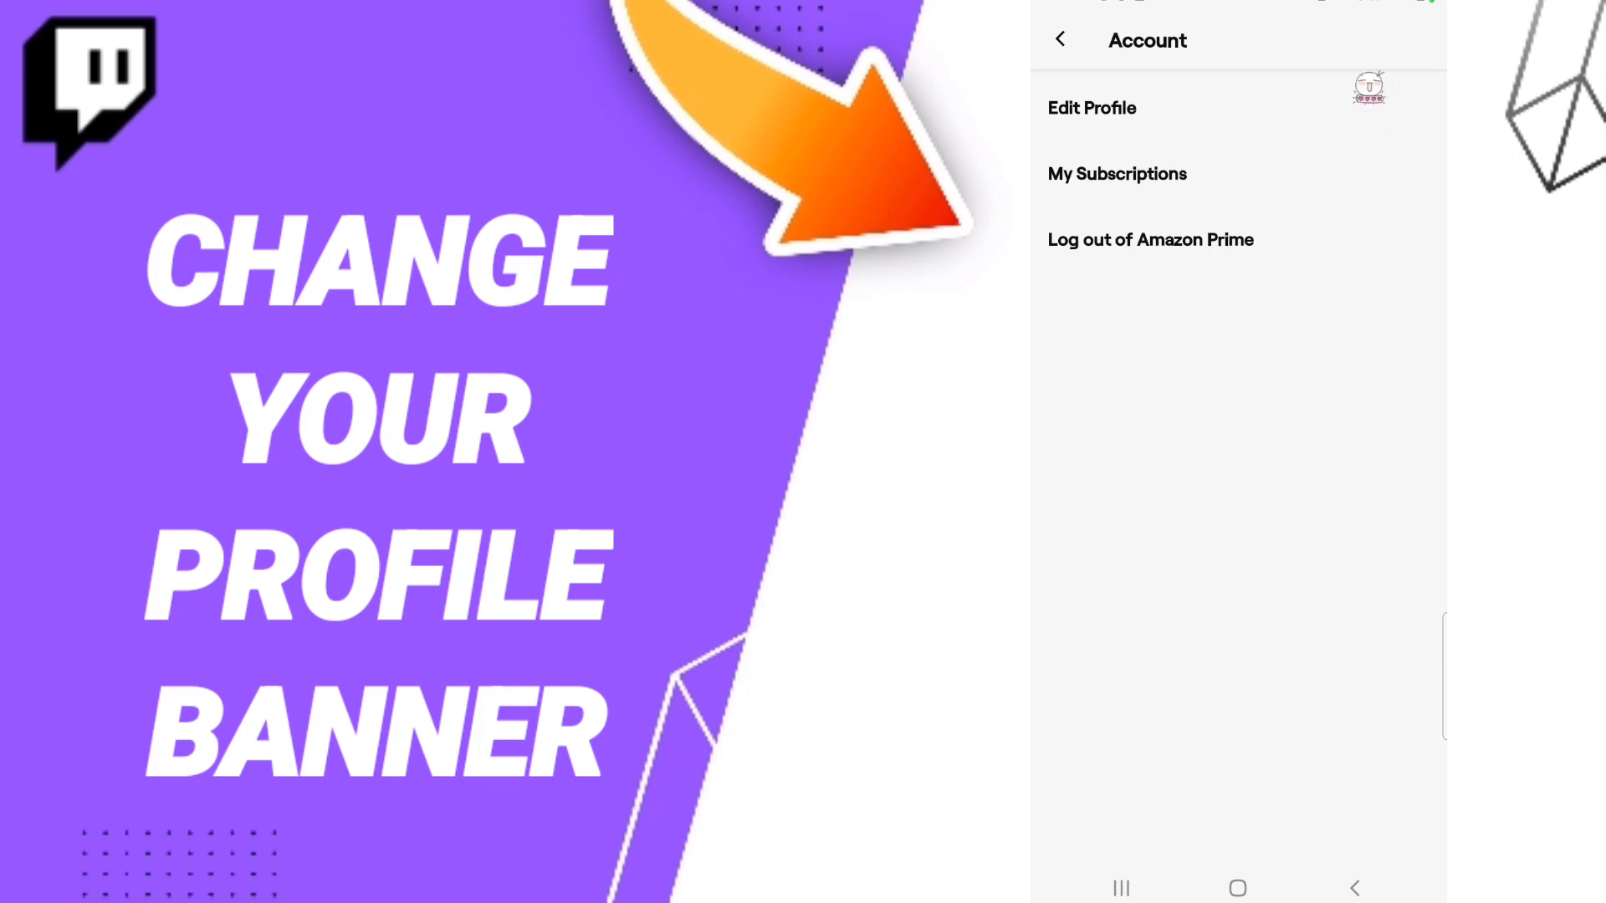
click(1091, 107)
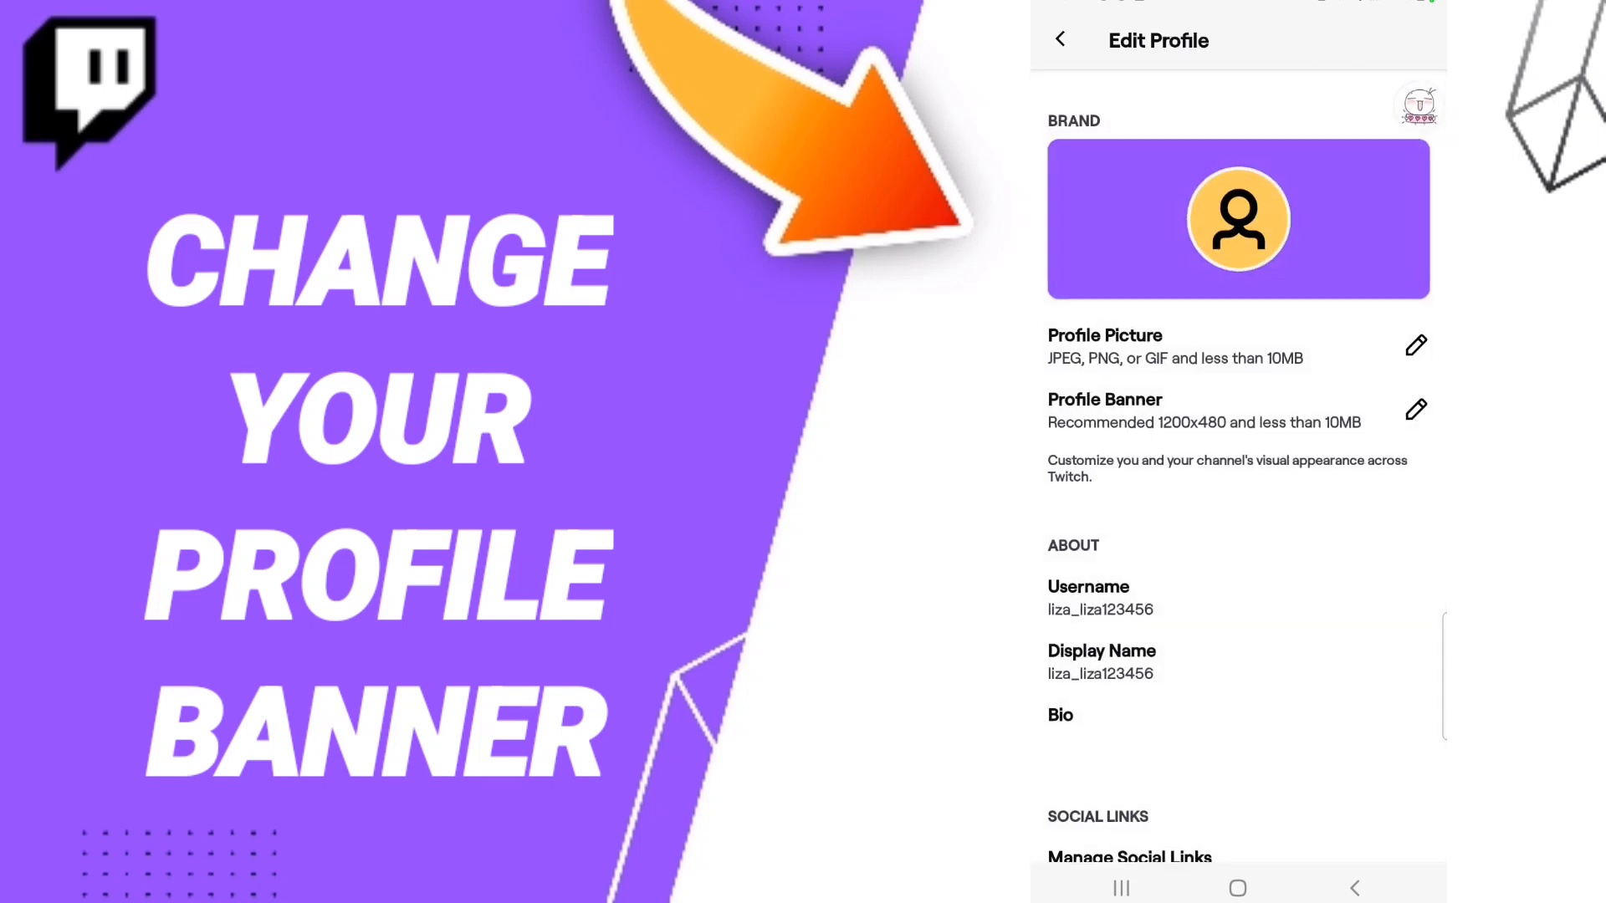